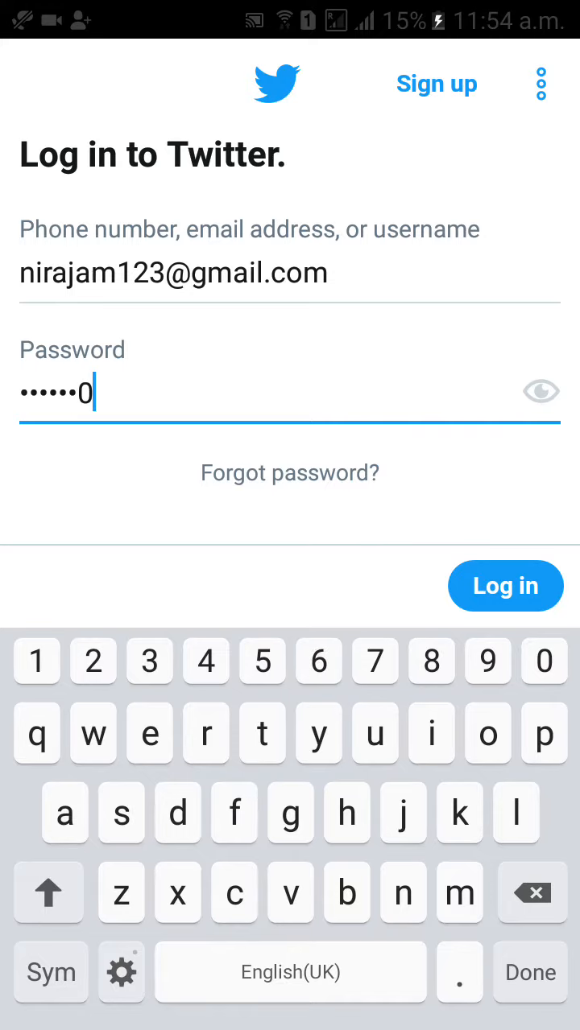
Finish the password on the login screen and log in to reach the Home timeline.
type("3")
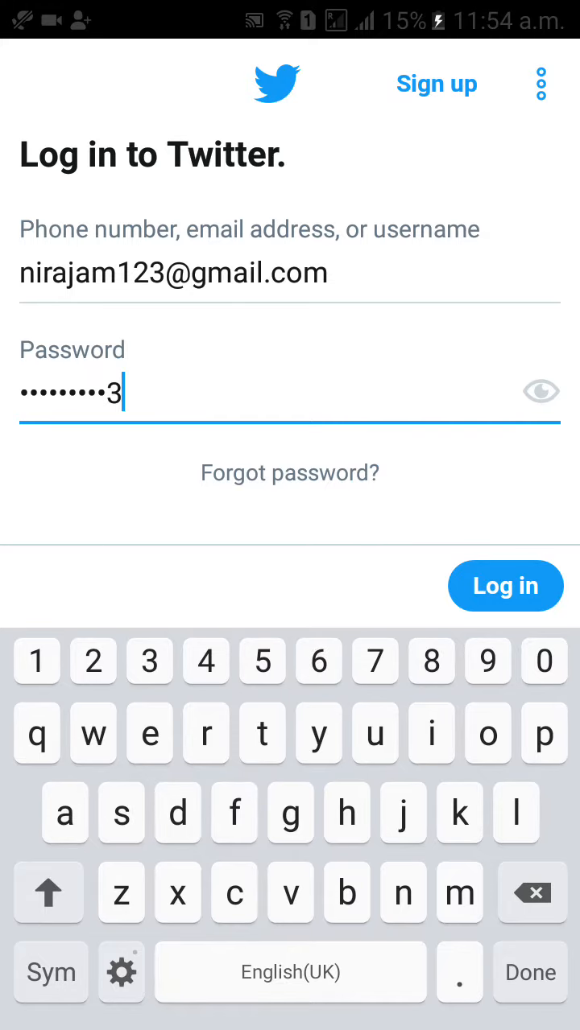
left_click(504, 586)
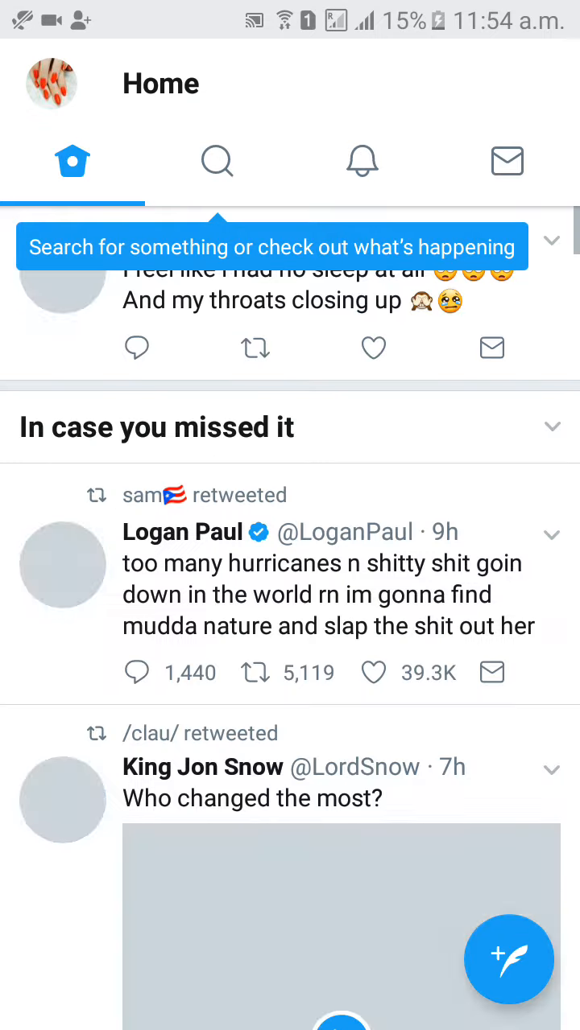
Reach Account settings through the side menu's Settings and privacy.
left_click(50, 83)
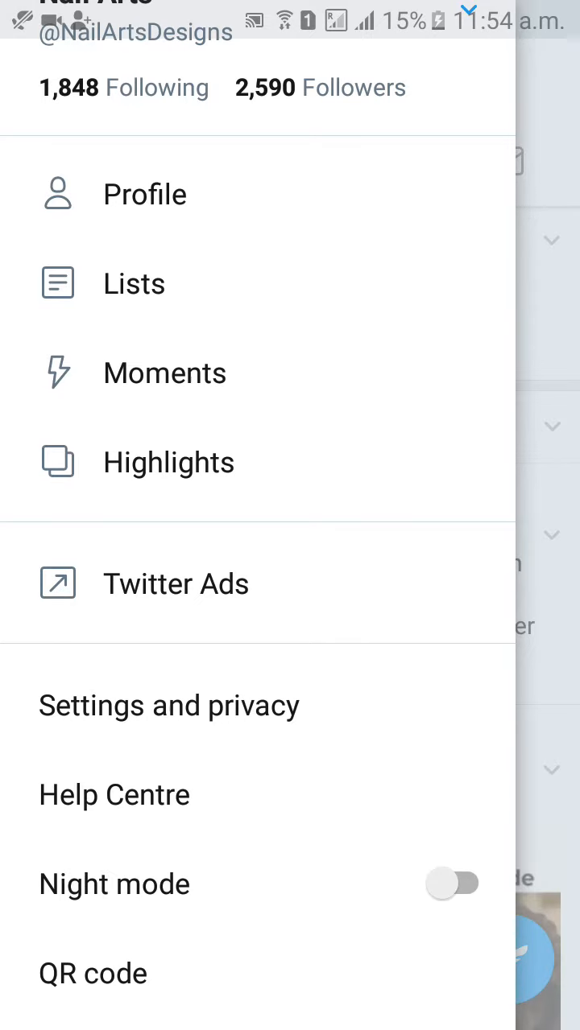
left_click(169, 705)
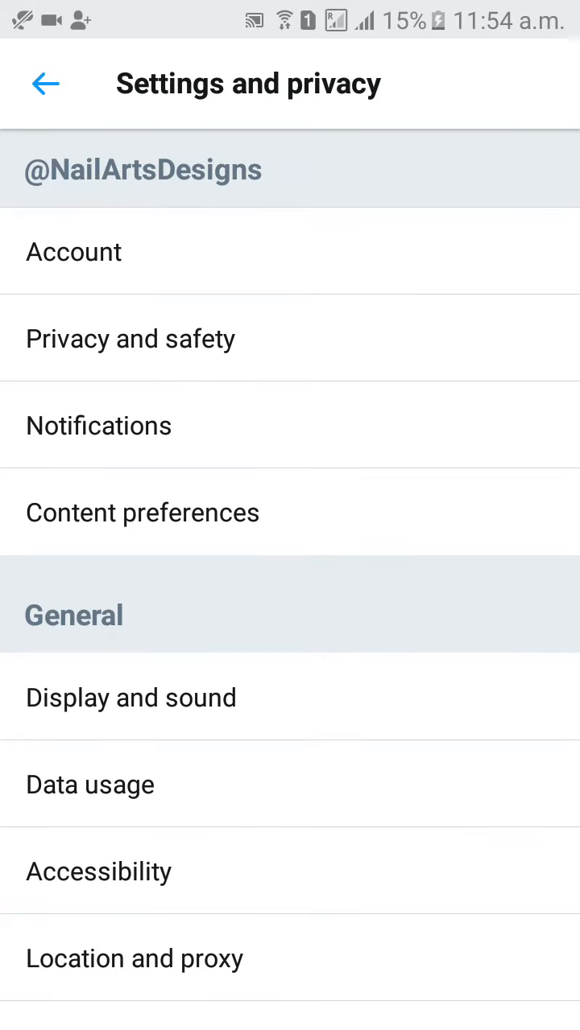
left_click(74, 251)
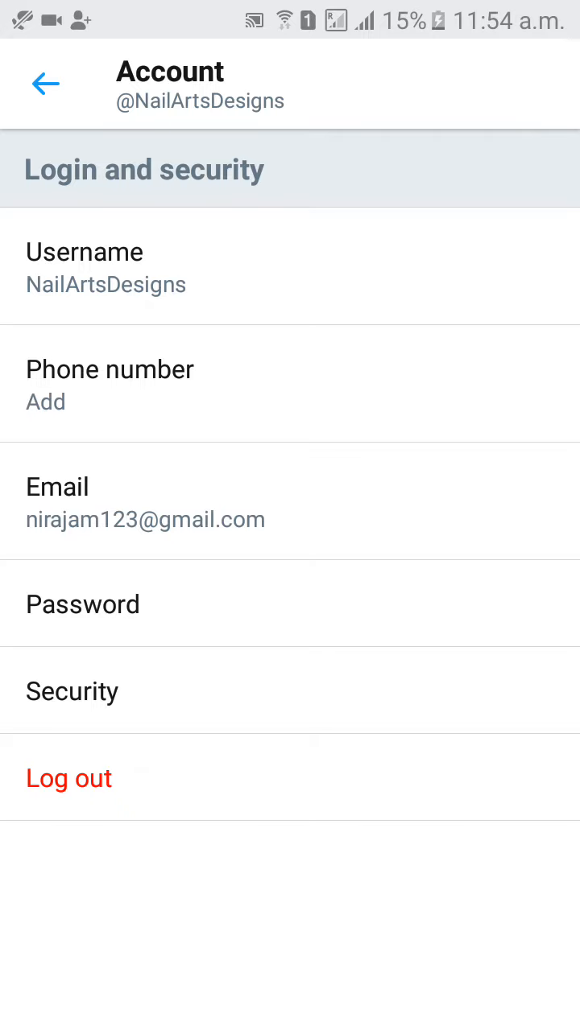
Enter the current password on the Change password form and move to the New password field.
left_click(82, 603)
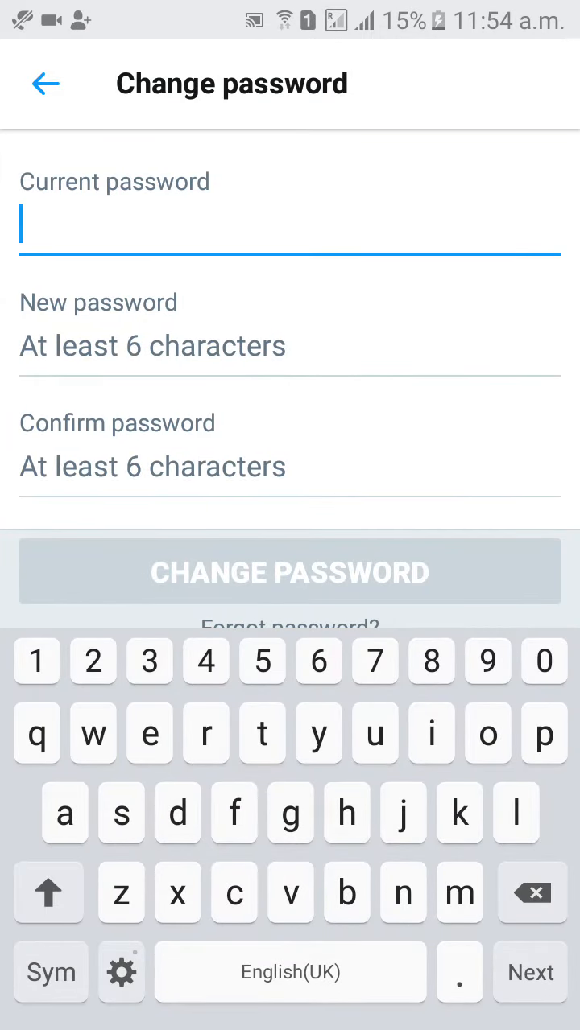
type("2")
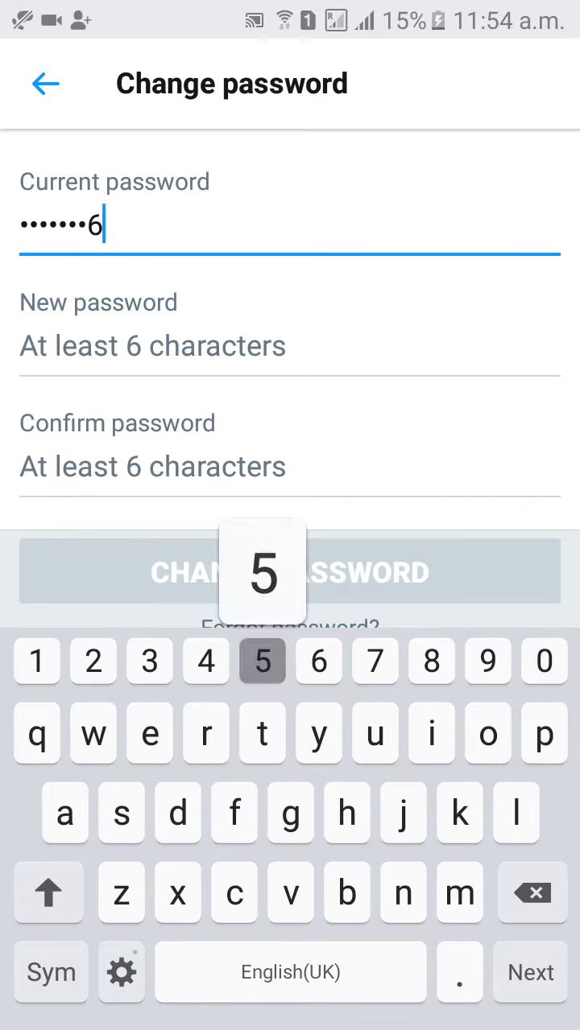
type("3")
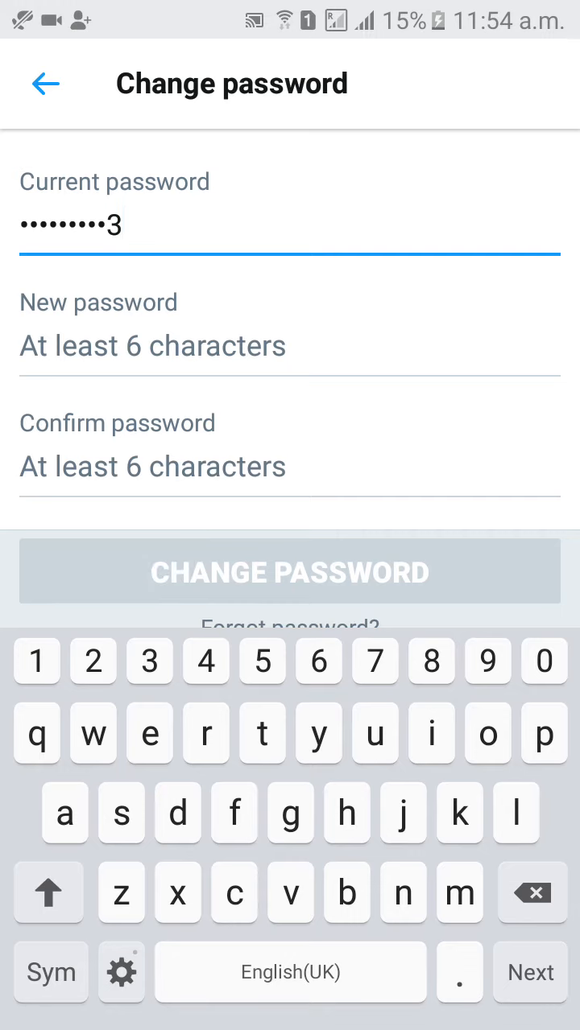
left_click(290, 346)
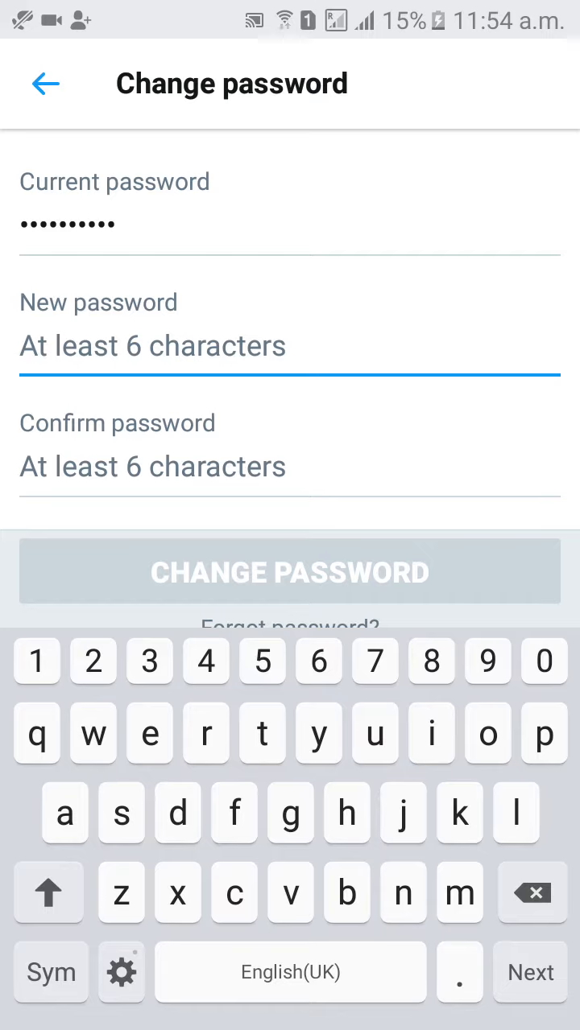
Fill in the new password and repeat it in the Confirm password field.
type("6")
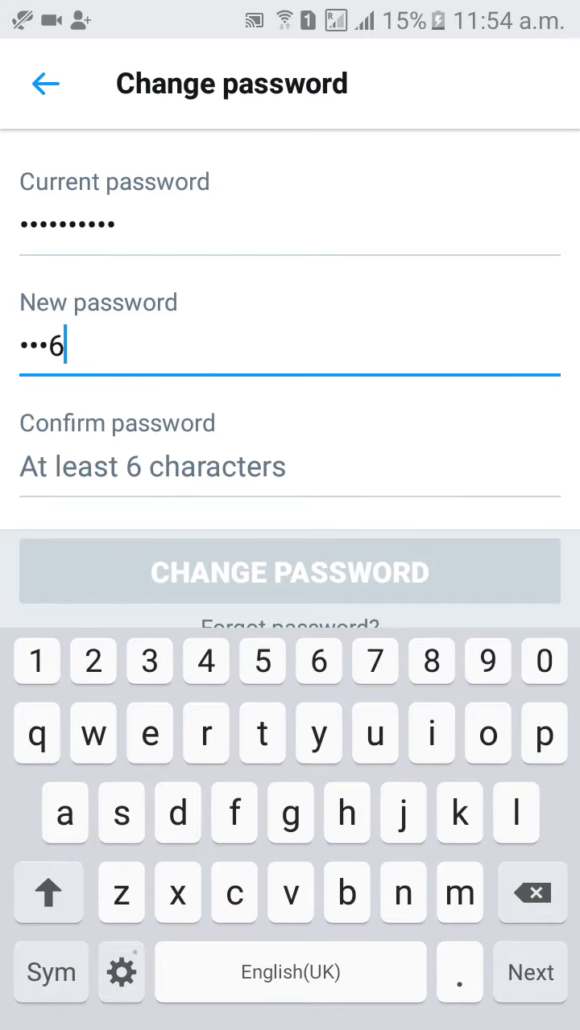
left_click(544, 660)
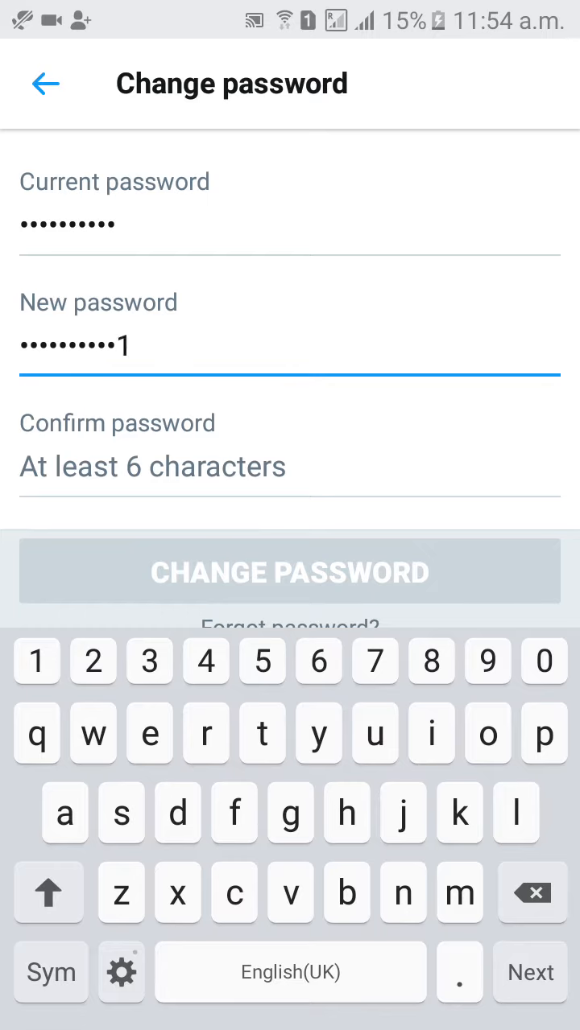
type("1")
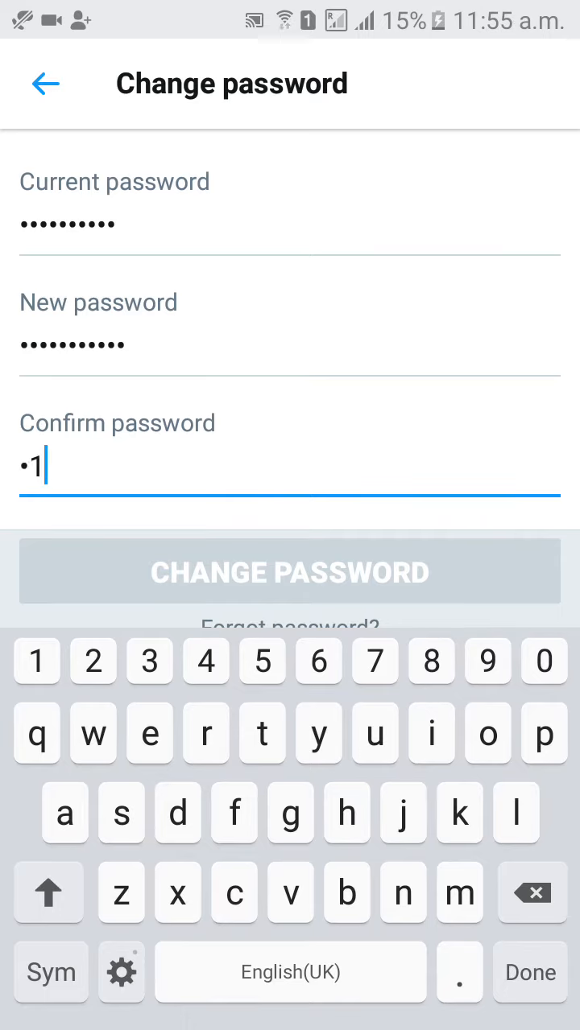
type("2")
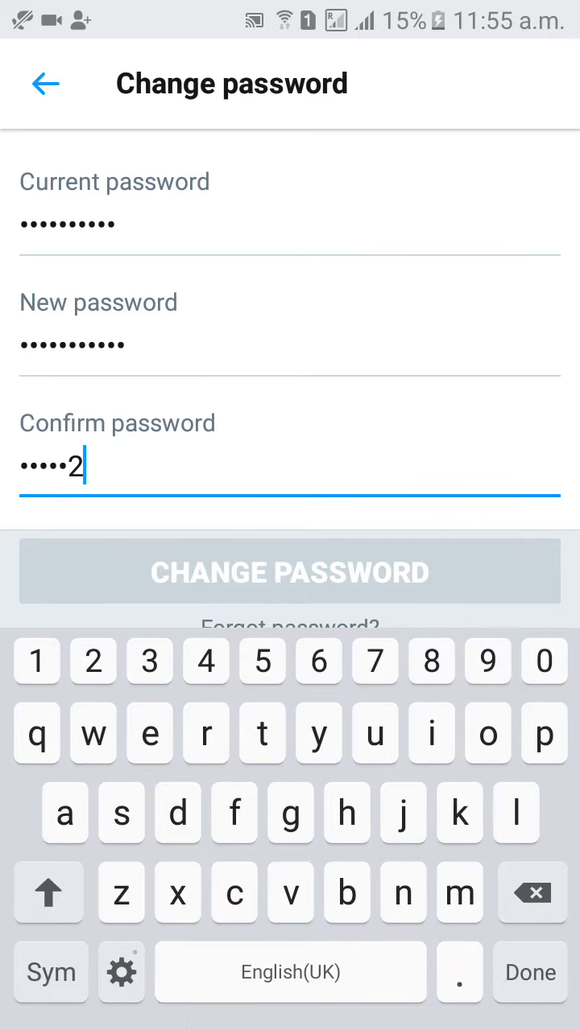
type("1")
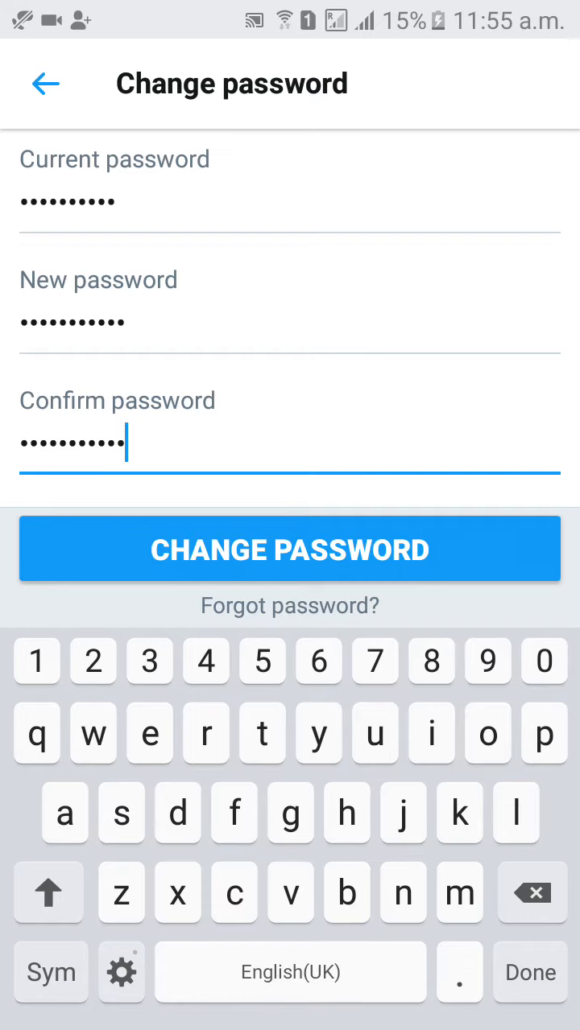
Submit the password change, then return to Account settings via Settings and privacy.
left_click(290, 549)
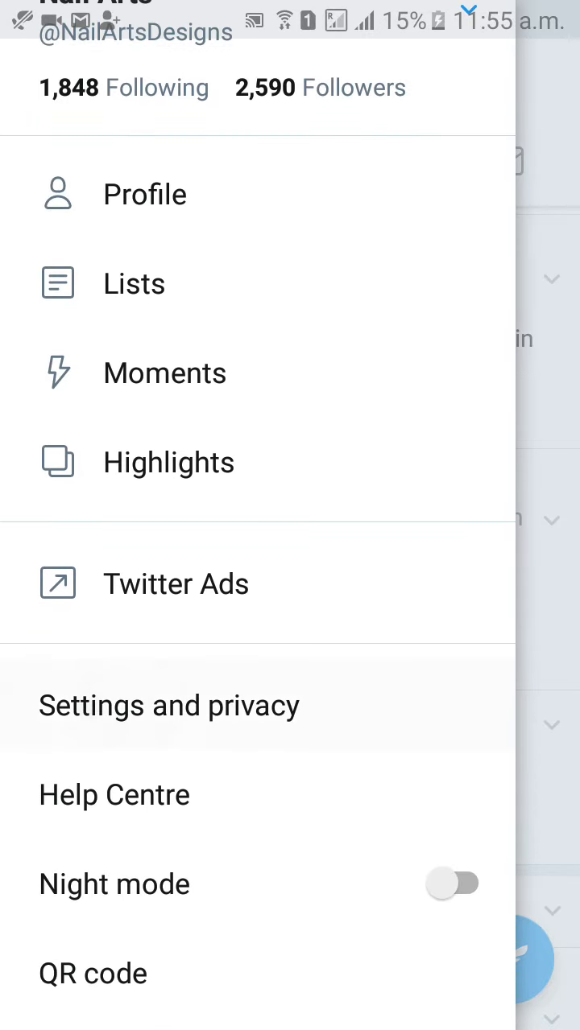
left_click(169, 705)
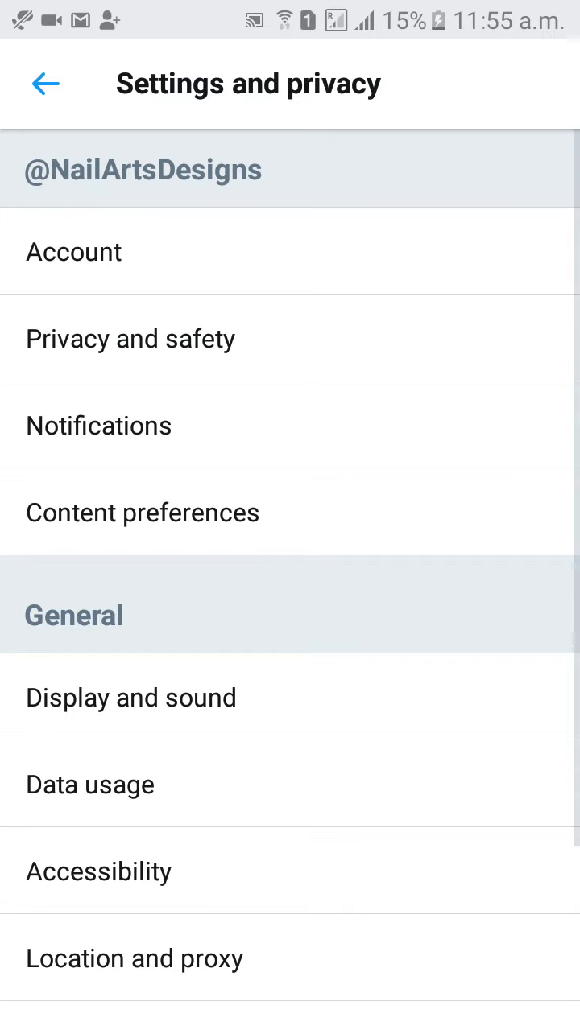
left_click(74, 251)
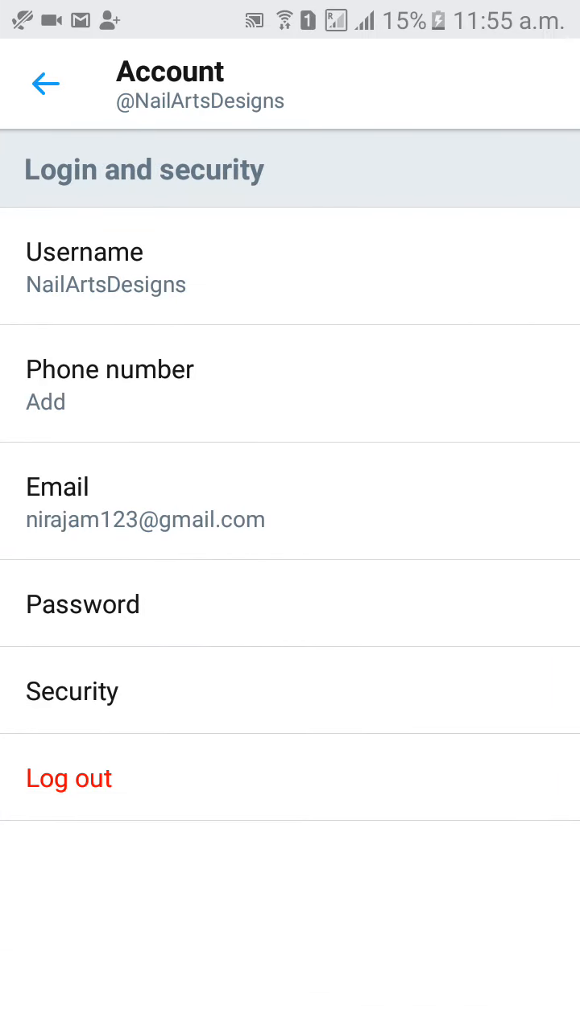